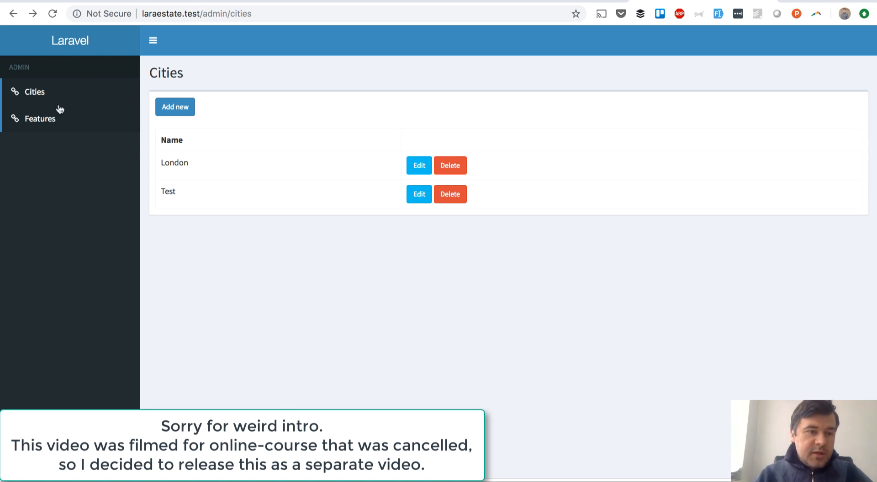
mouse_move(49, 123)
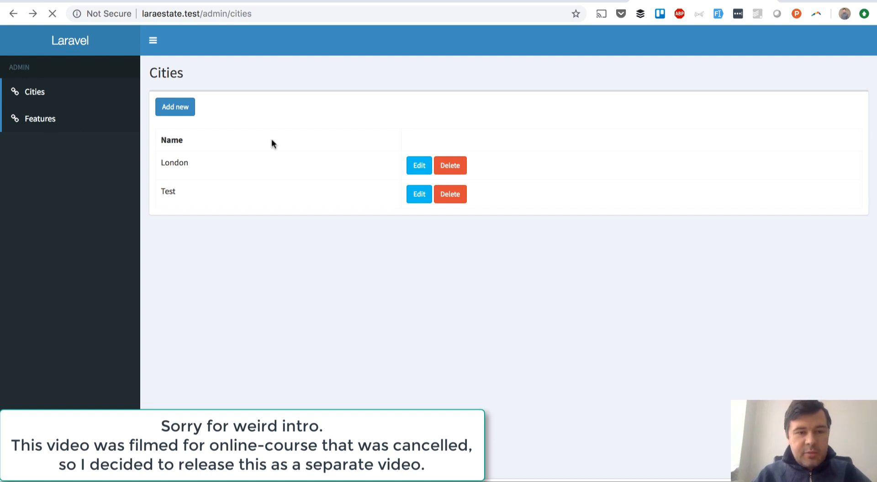
Load admin/features from the sidebar; the heading still reads Cities from the shared layout.
click(39, 118)
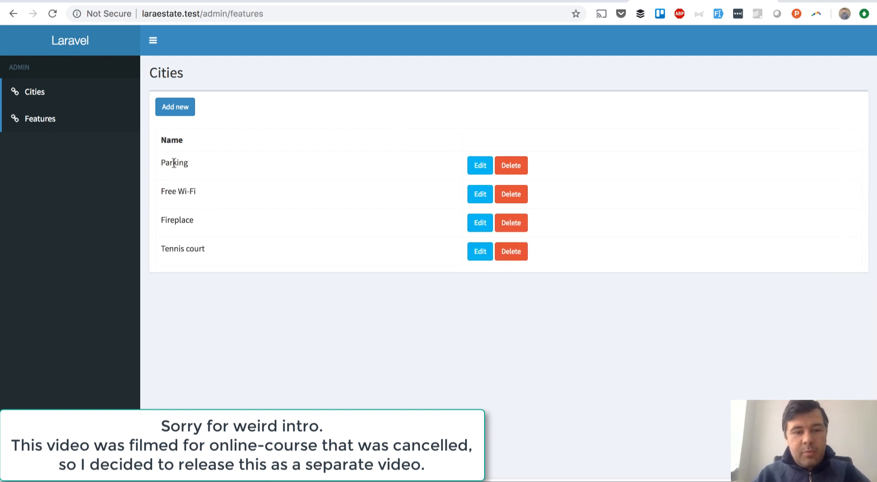
mouse_move(211, 312)
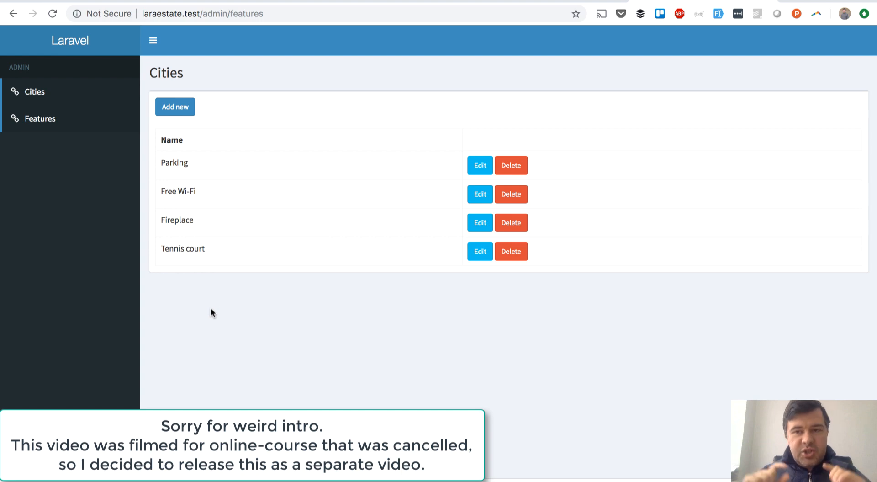
mouse_move(250, 344)
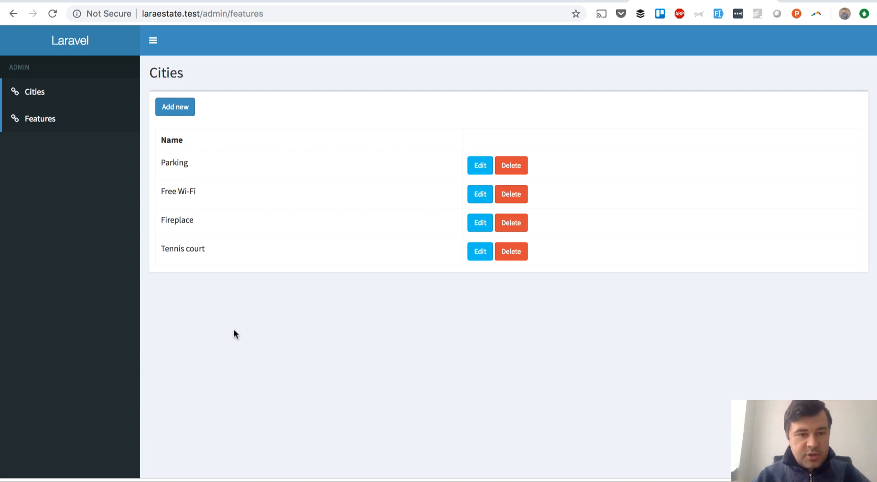
mouse_move(219, 159)
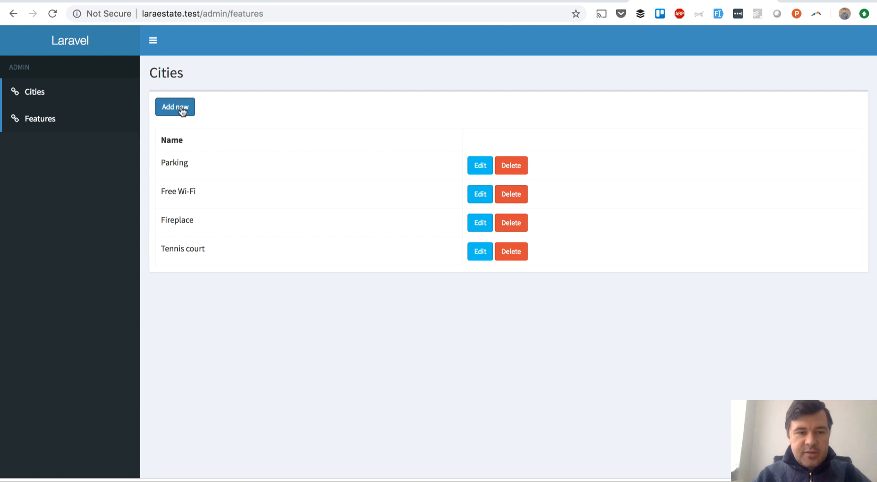
mouse_move(200, 146)
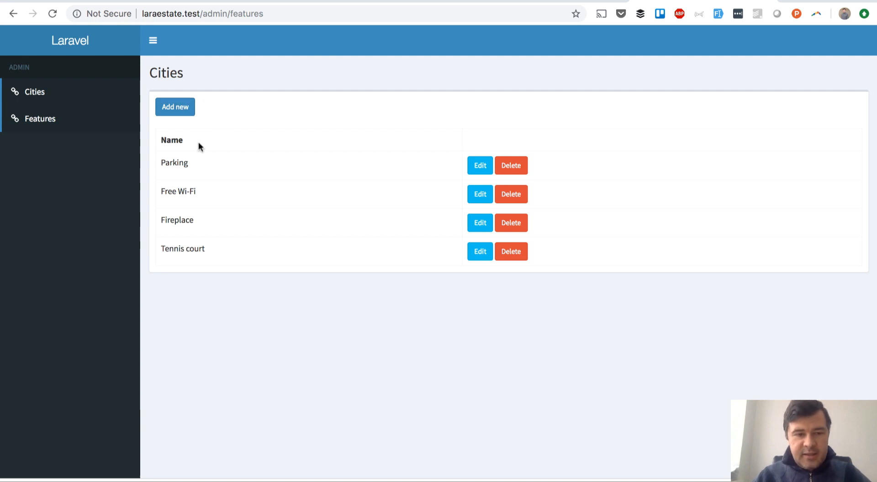
mouse_move(195, 165)
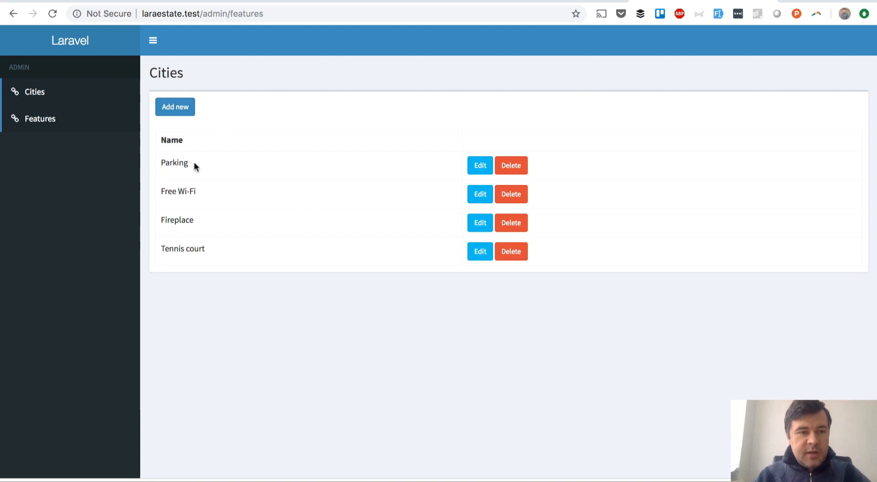
mouse_move(275, 270)
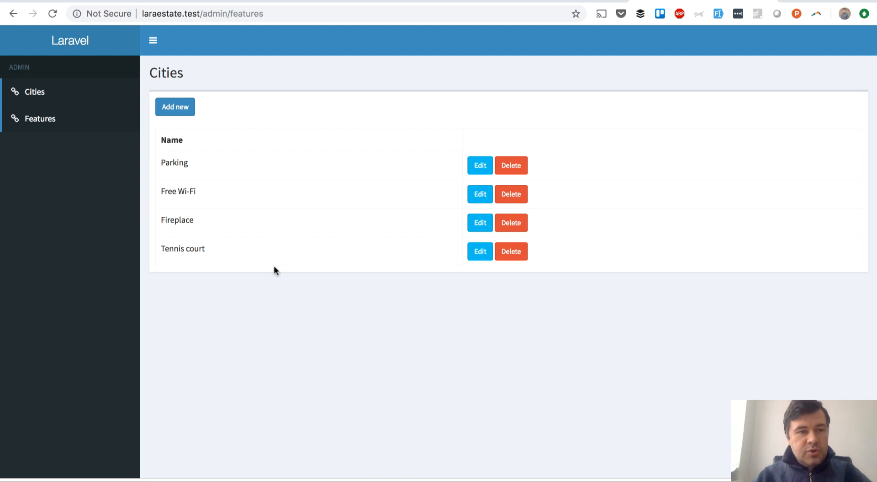
mouse_move(35, 91)
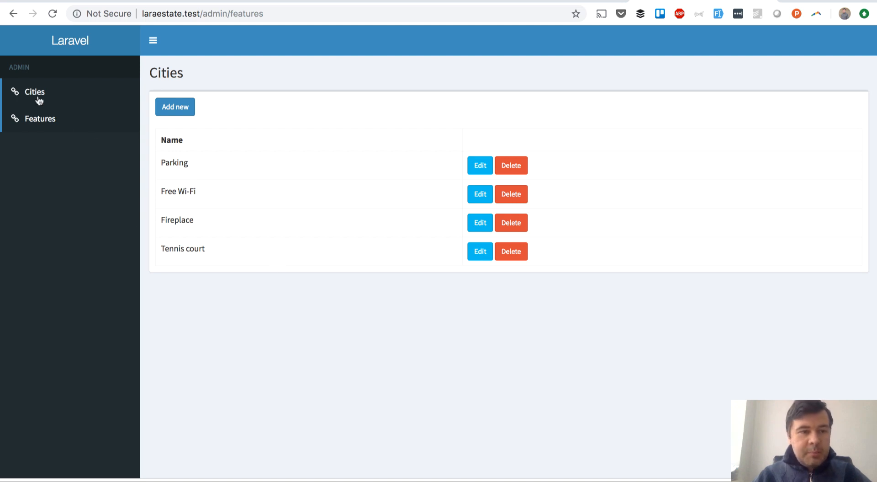
mouse_move(225, 270)
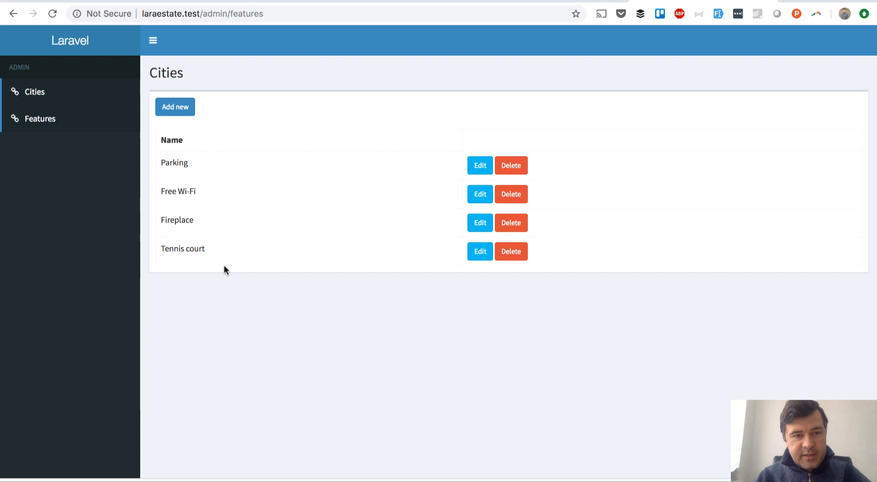
double_click(166, 73)
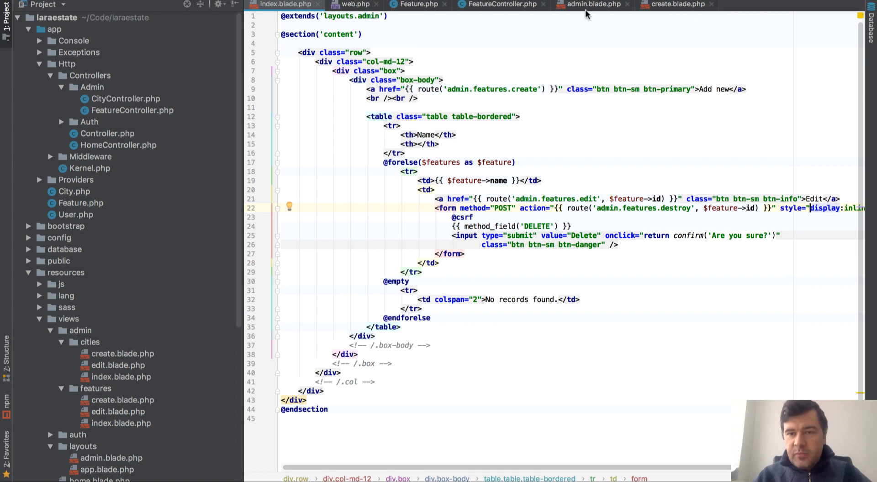
click(593, 3)
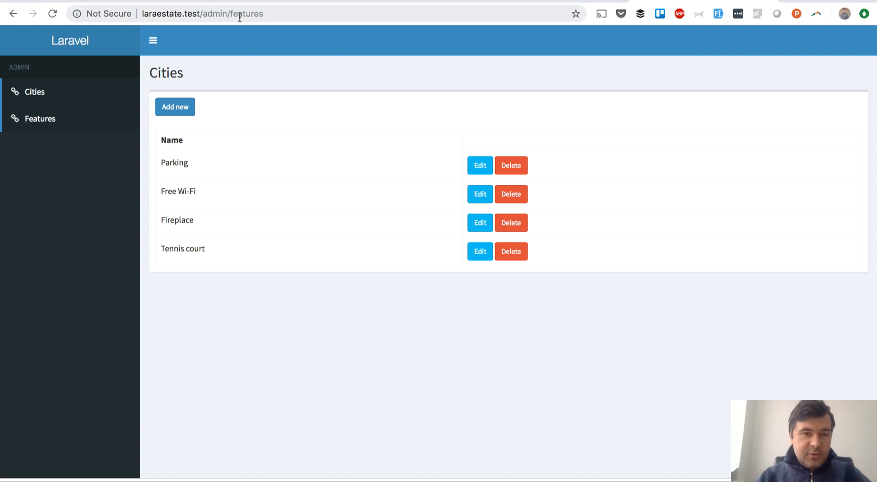
Replace the h1's hard-coded Cities in admin.blade.php with {{ ucfirst(request()->segment(...)) }}.
double_click(245, 13)
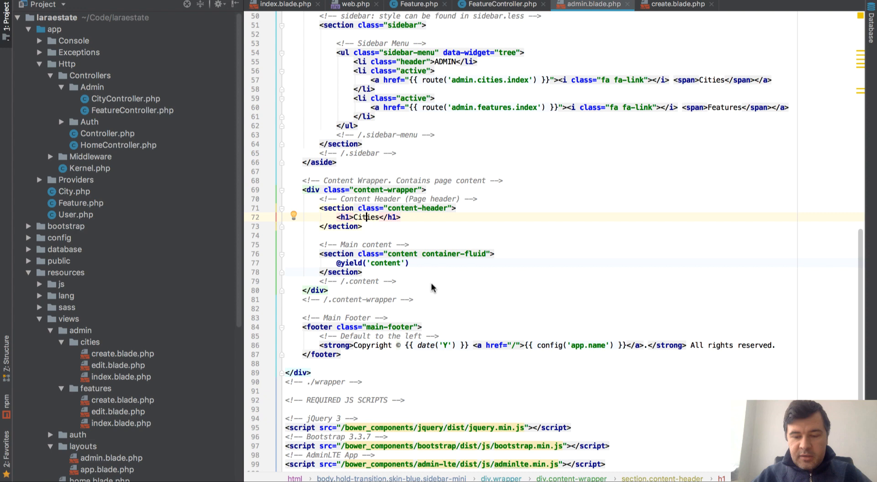
double_click(367, 217)
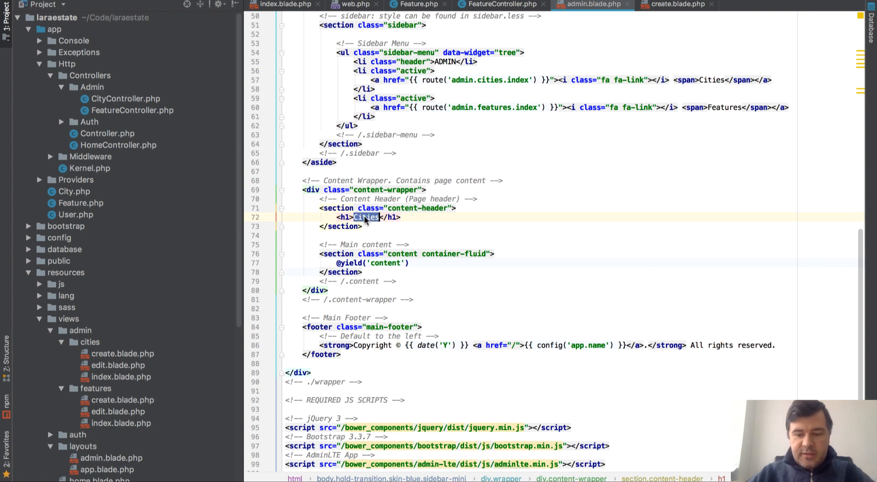
text({{ re }})
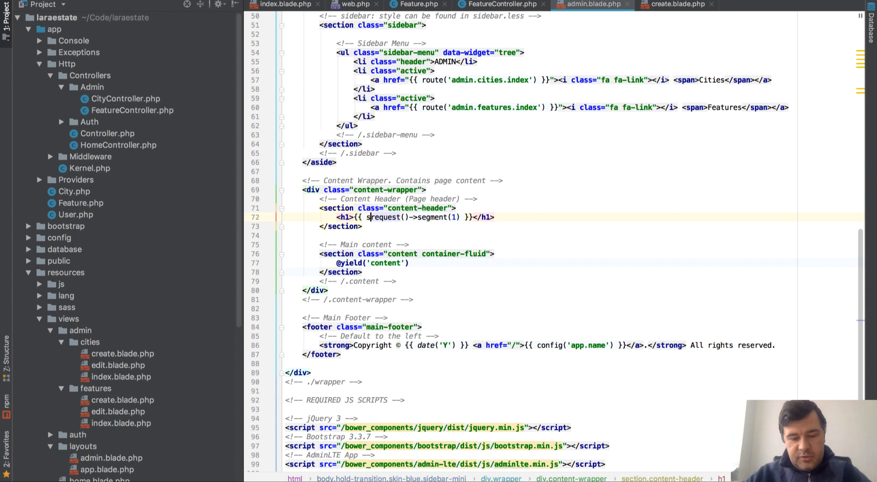
key(Backspace)
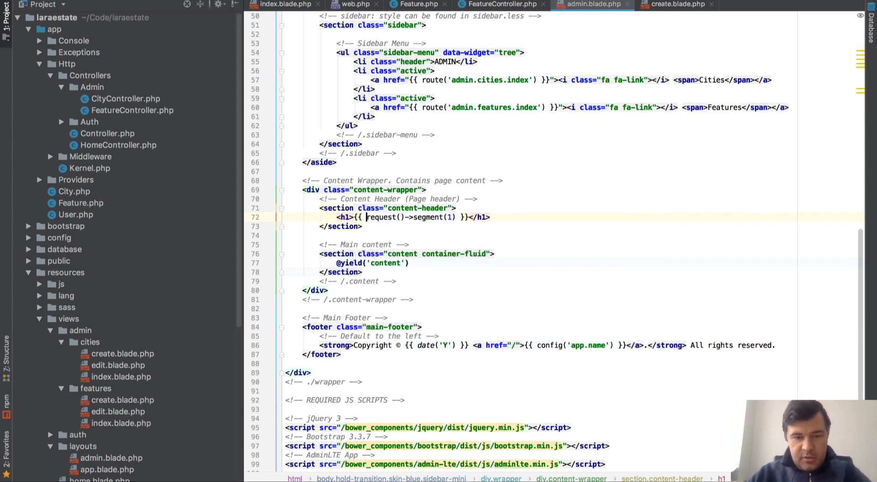
text(ucfirst()
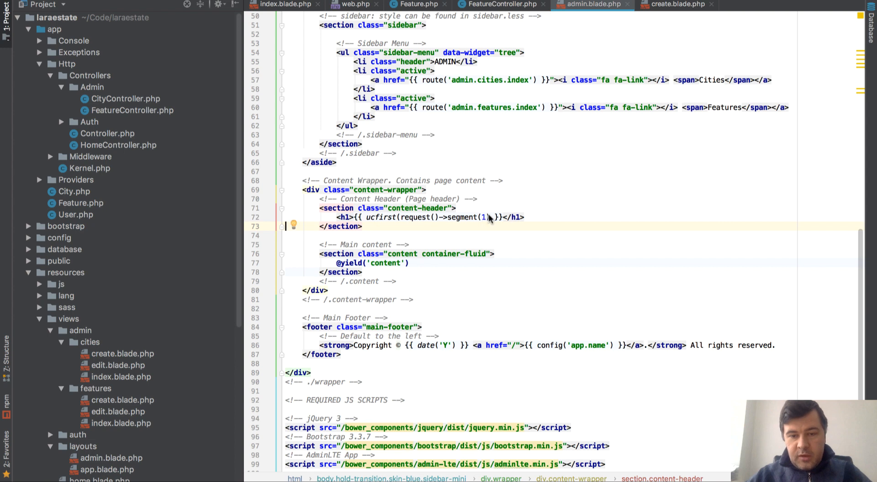
text())
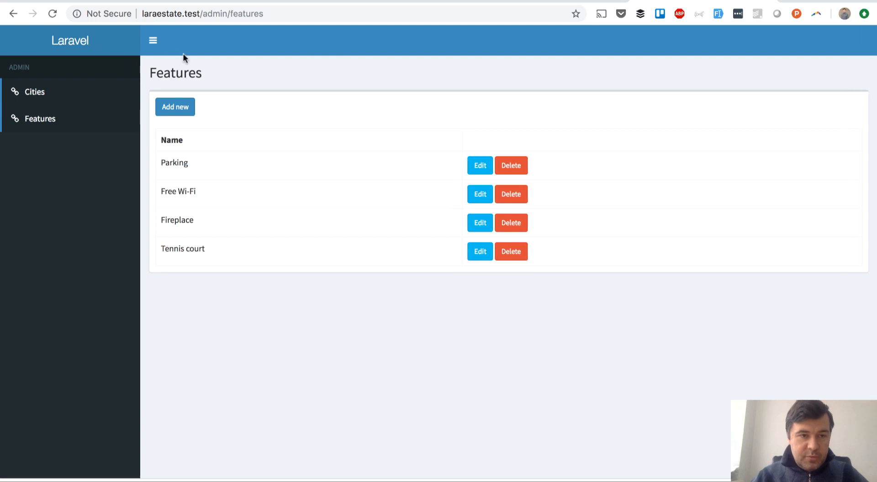
Load admin/cities from the sidebar and confirm the heading now reads Cities.
click(34, 92)
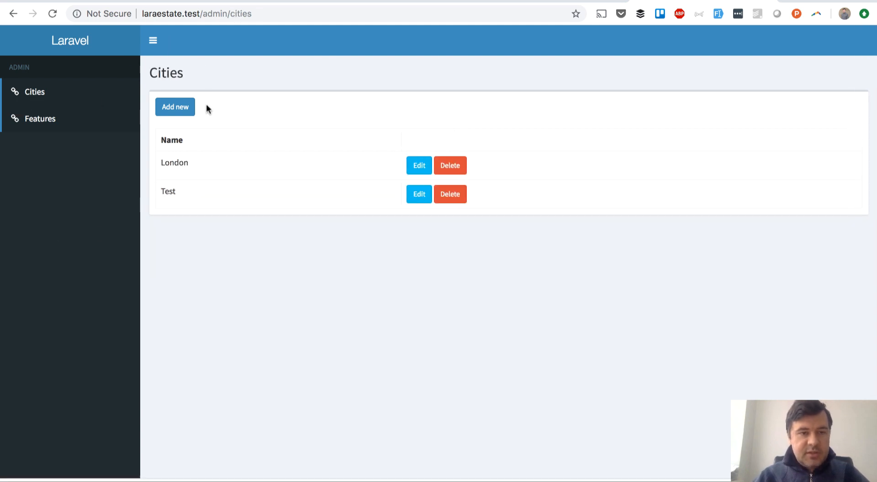
mouse_move(88, 243)
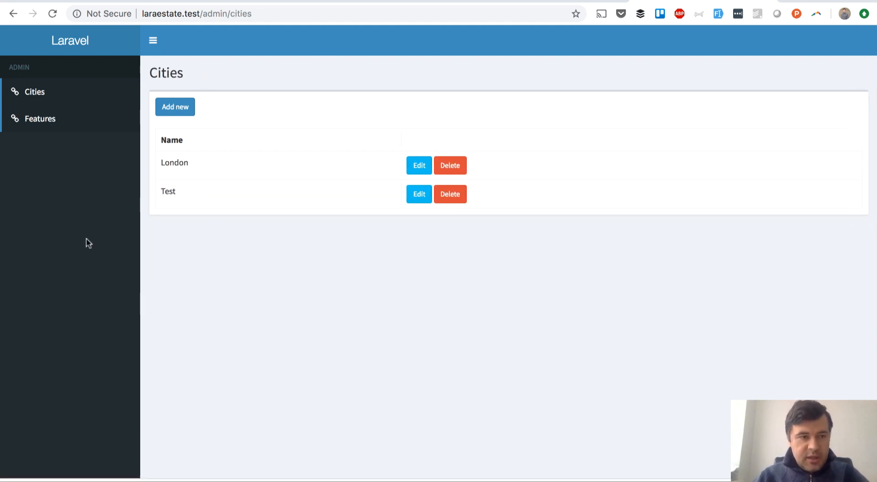
mouse_move(40, 123)
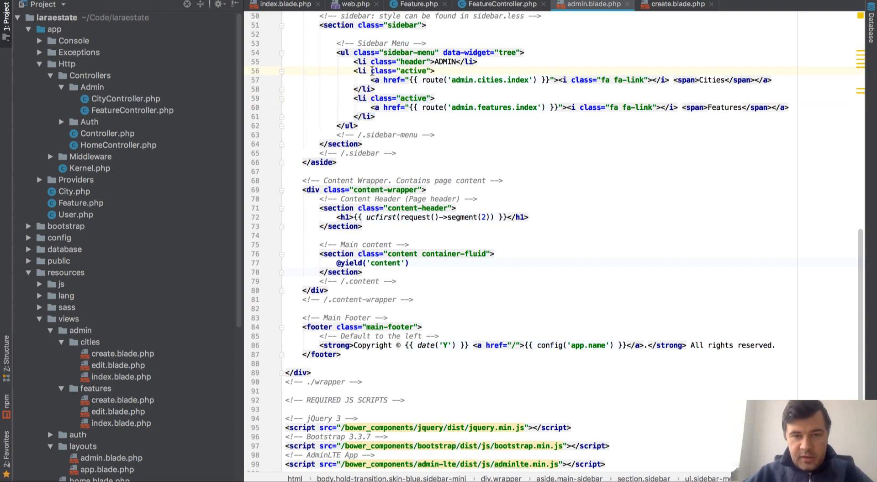
Give the Cities li the class {{ (request()->segment(2) == 'cities') ? 'active' : '' }}.
text({{}})
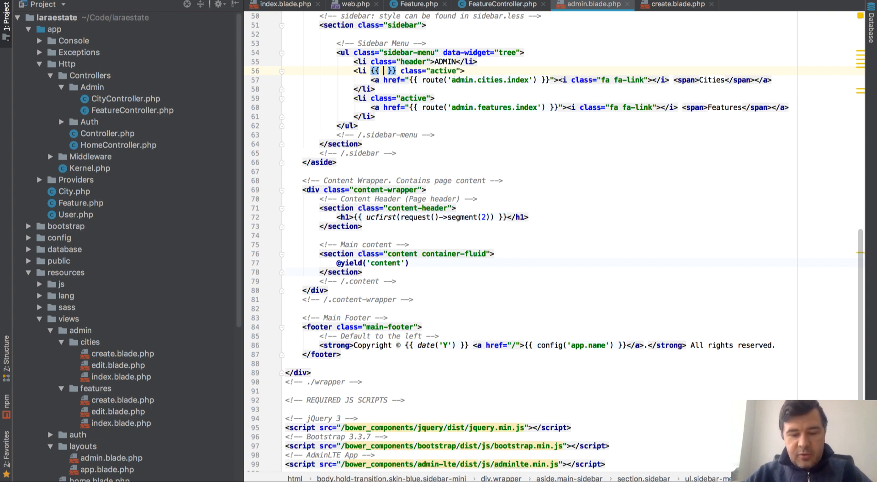
text(re)
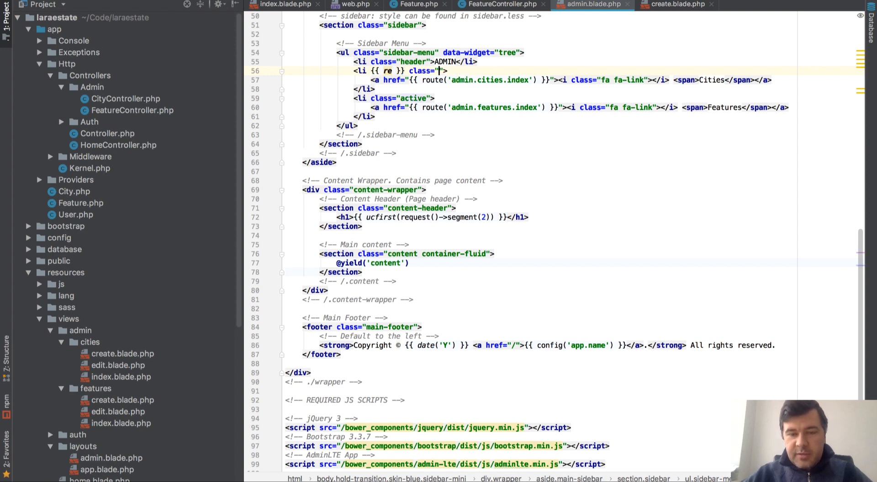
text({{  }})
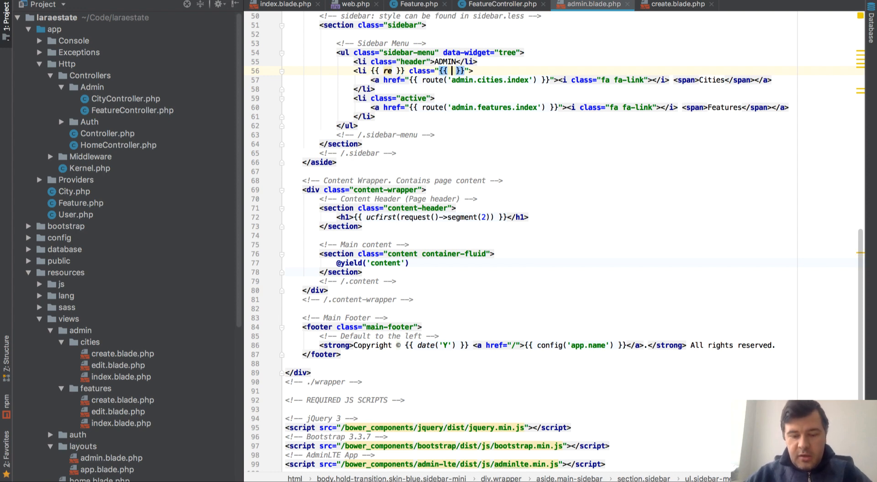
text((request())
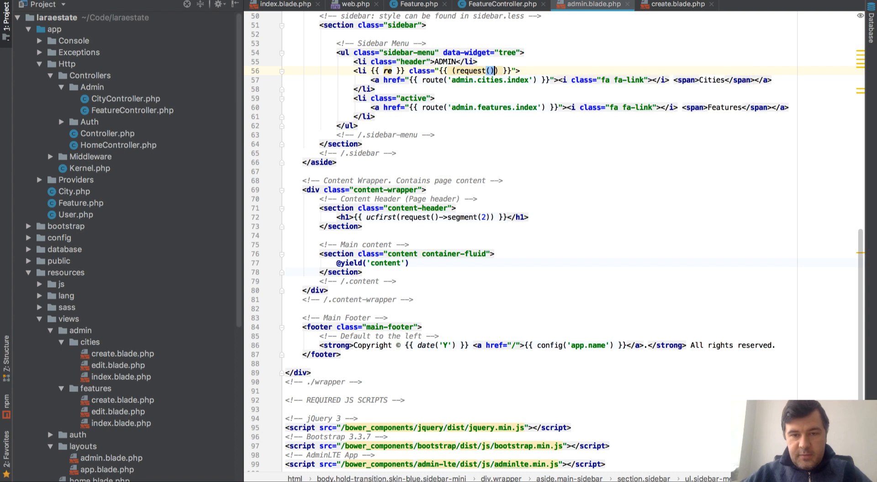
text(->segment()
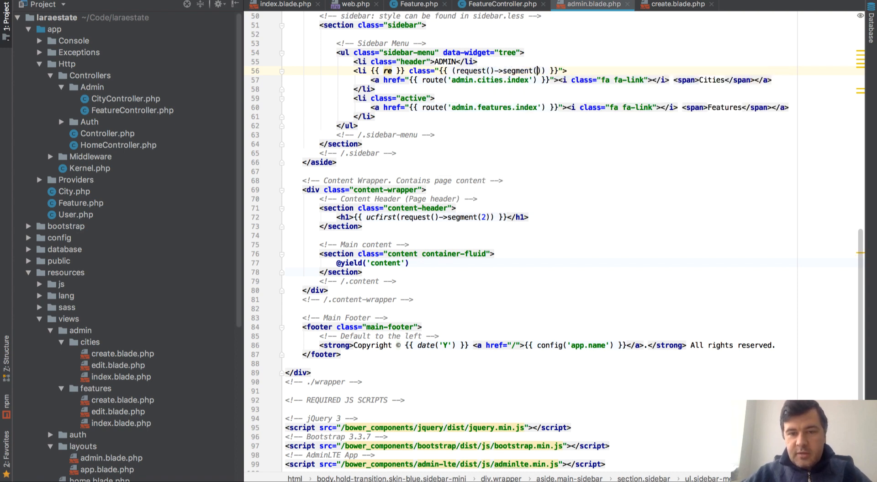
text(2)
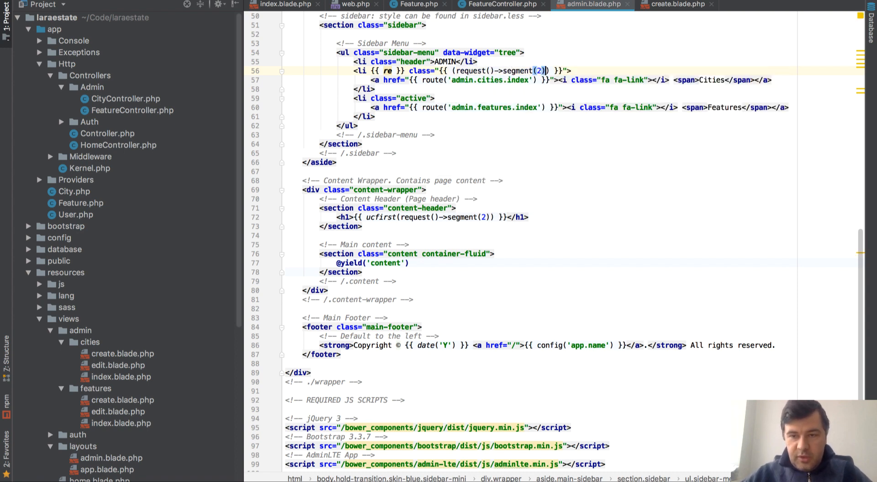
text(== ')
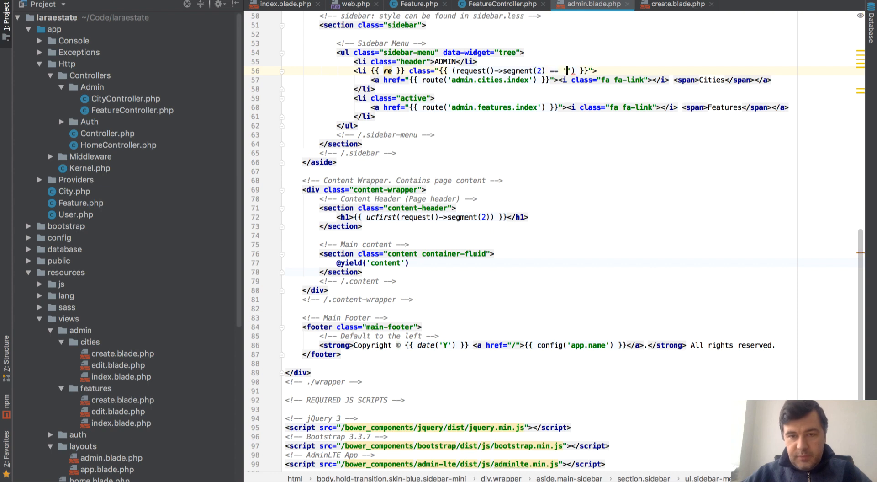
text(cities)
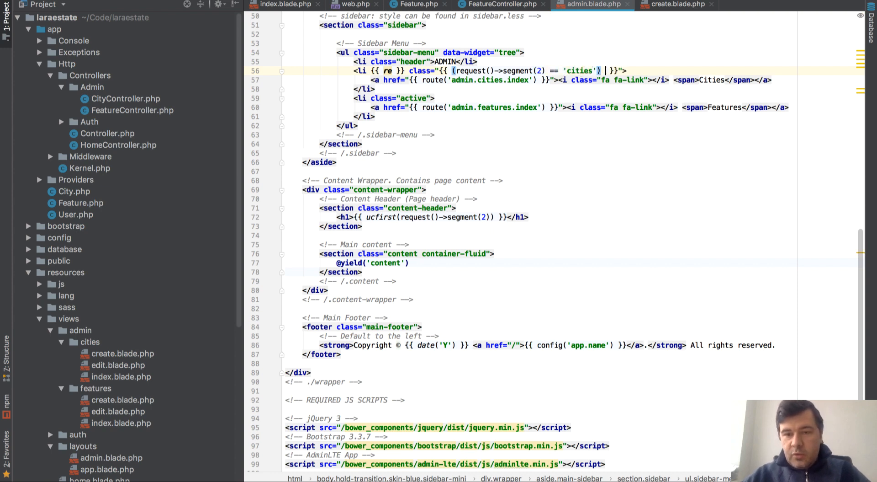
text('active')
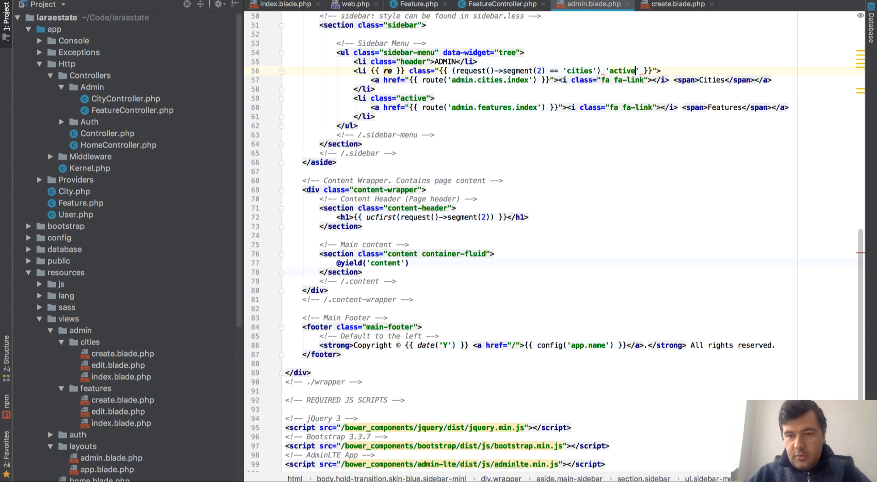
text(: '')
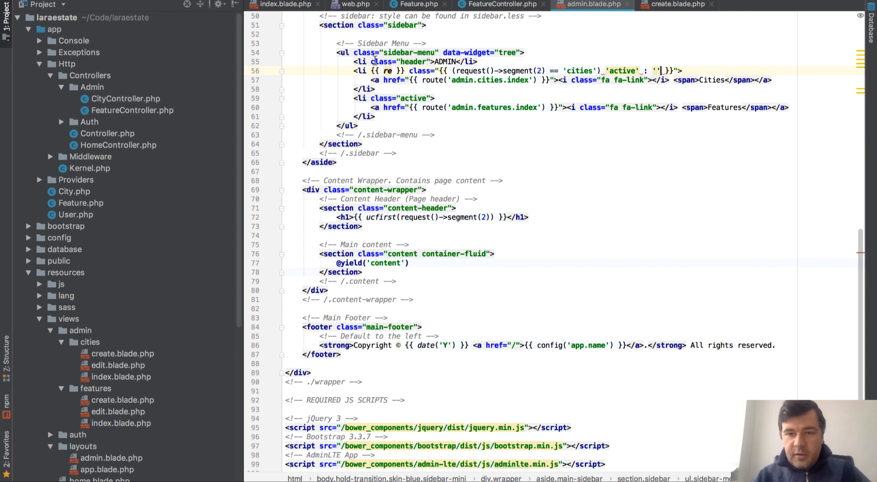
text(?)
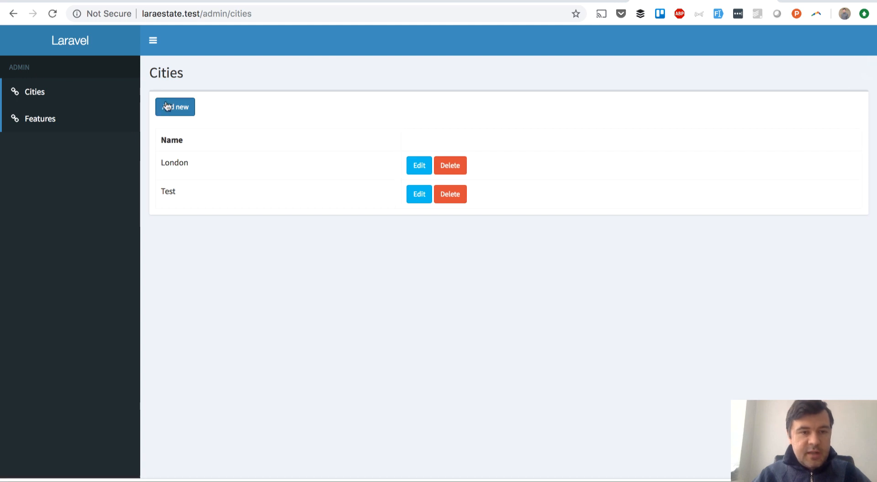
click(175, 107)
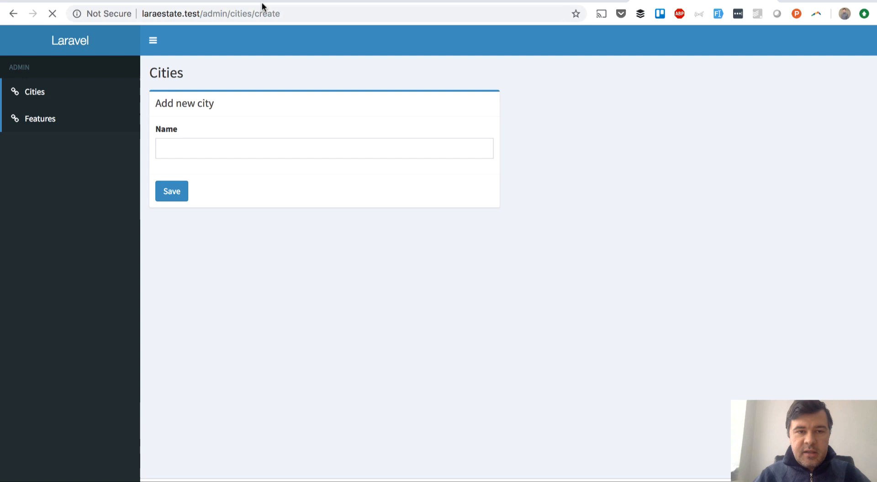
click(172, 191)
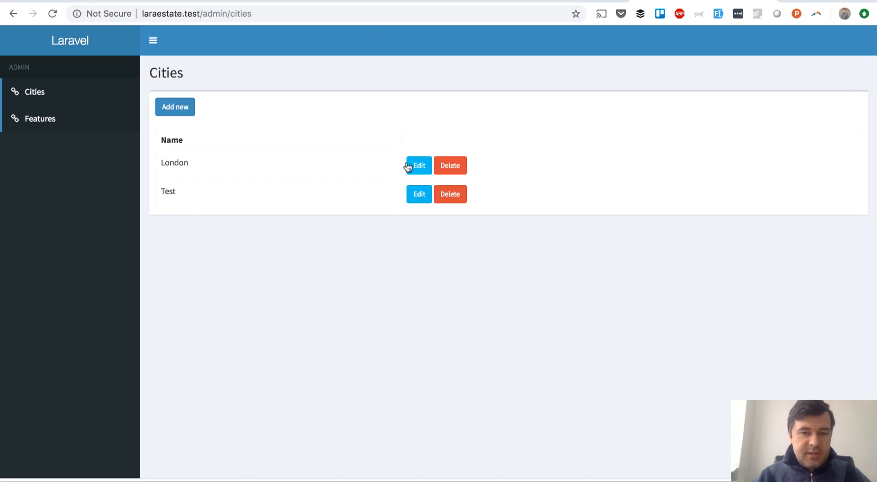
click(419, 166)
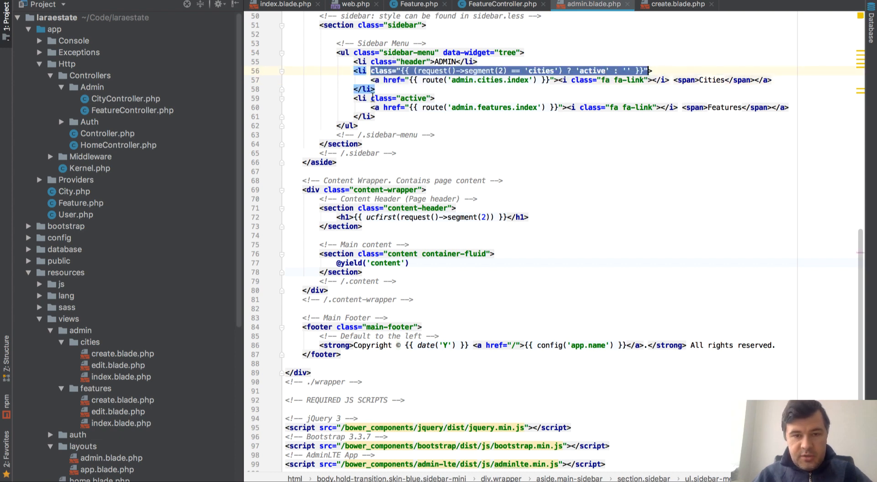
Apply the same conditional class to the Features li, comparing segment(2) to 'features'.
click(399, 98)
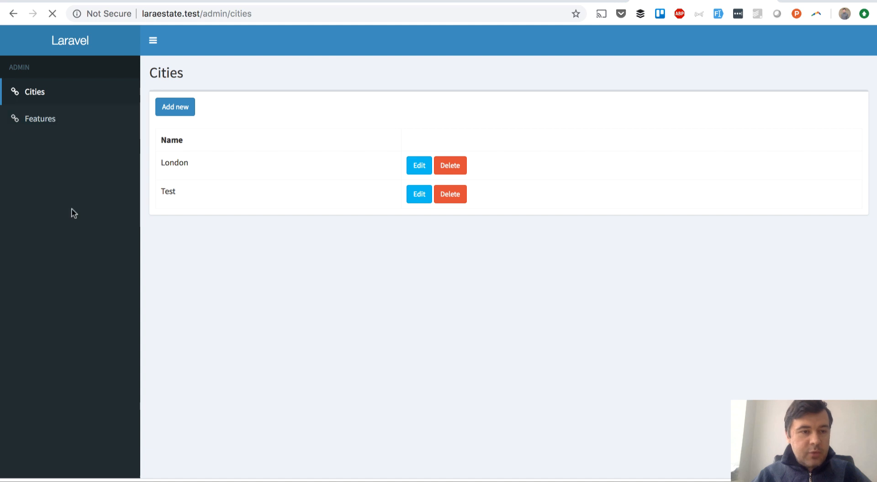
Load admin/features and confirm only the Features sidebar entry is highlighted.
click(39, 117)
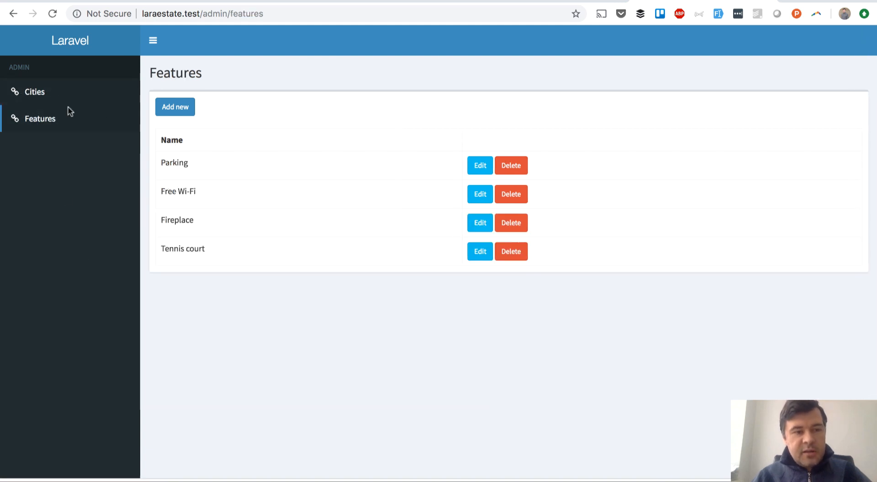
mouse_move(253, 370)
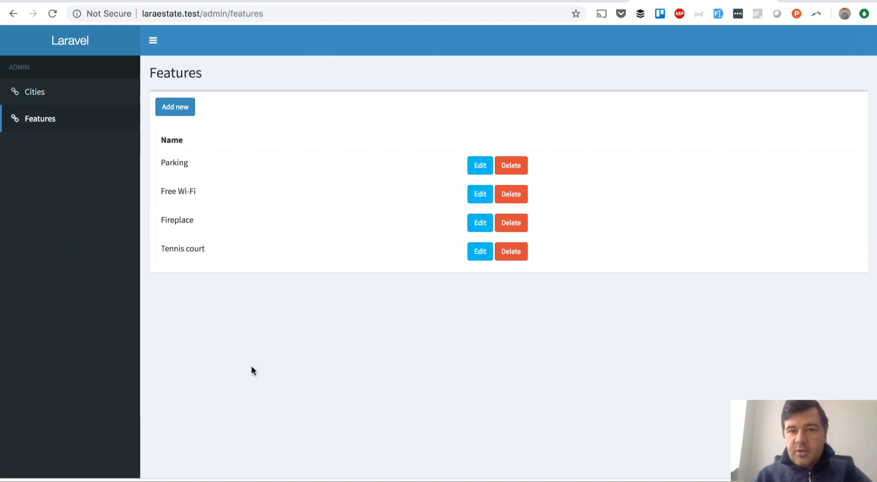
mouse_move(290, 344)
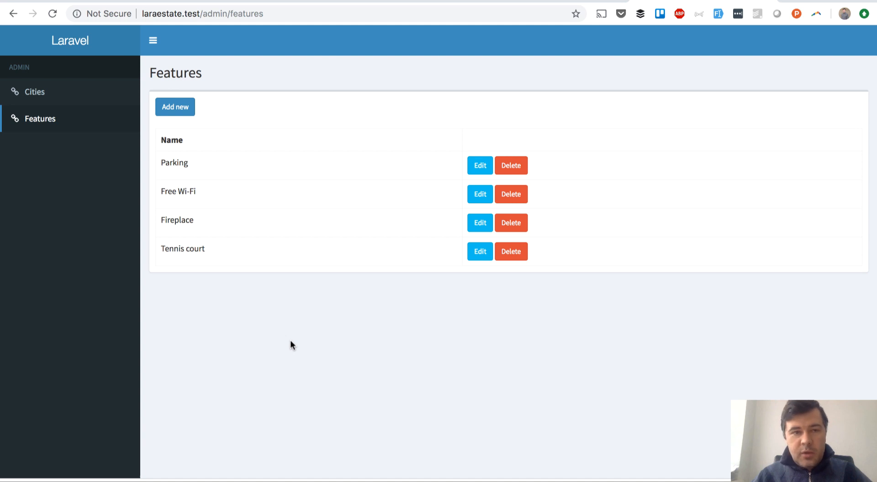
click(201, 14)
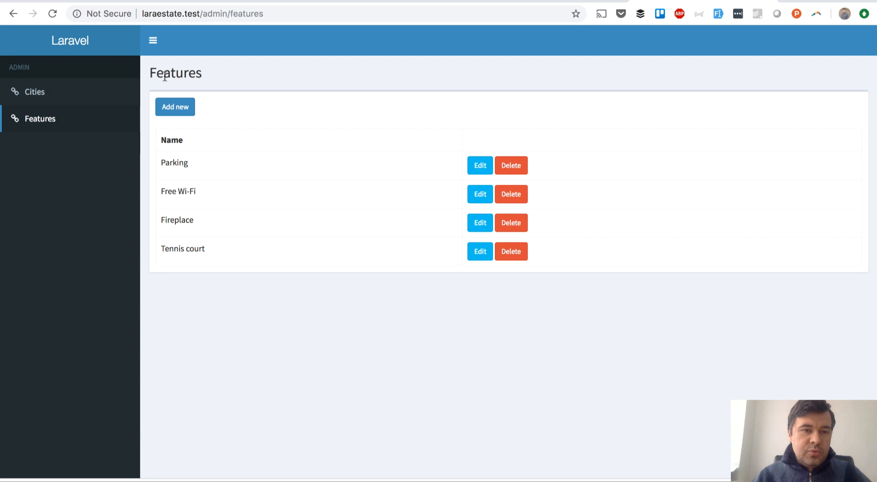
mouse_move(37, 186)
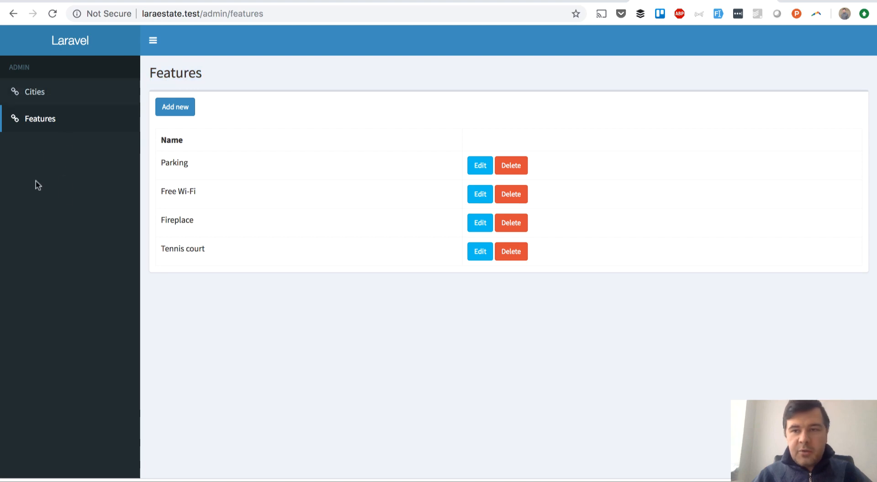